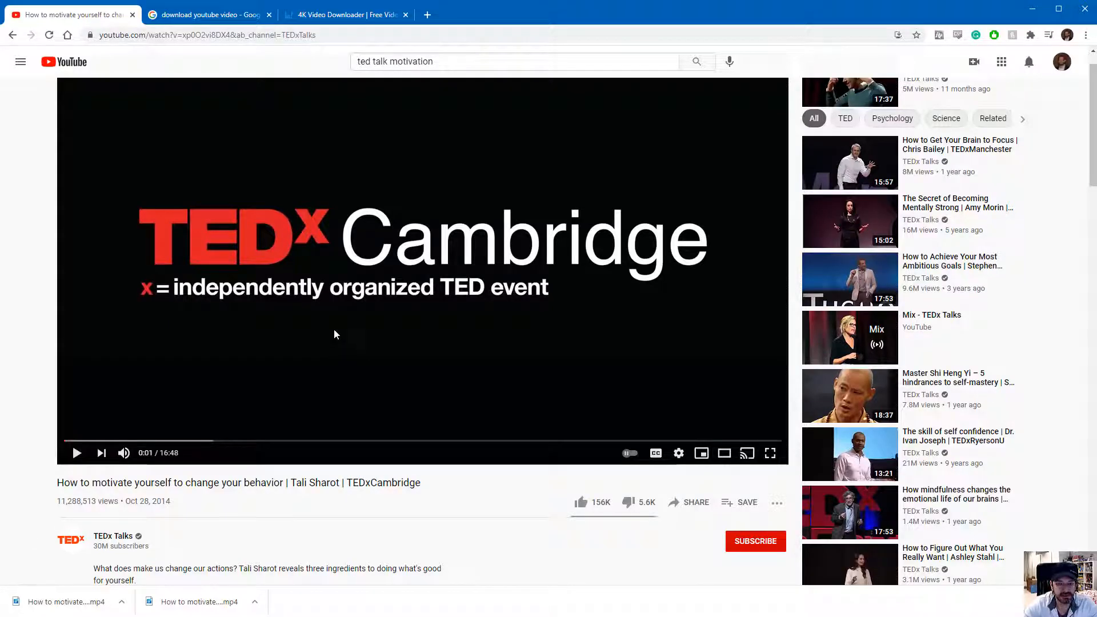
{"action": "mouse_move", "coordinate": [226, 319]}
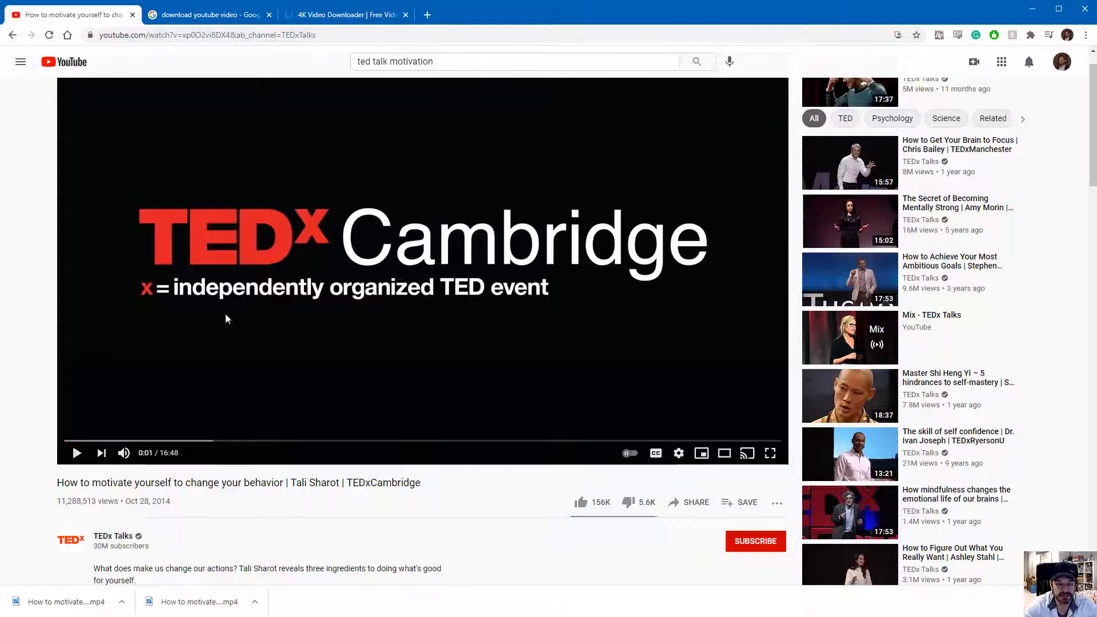
Copy the TED talk's short share link from YouTube and return to the download search results
{"action": "left_click", "coordinate": [688, 502]}
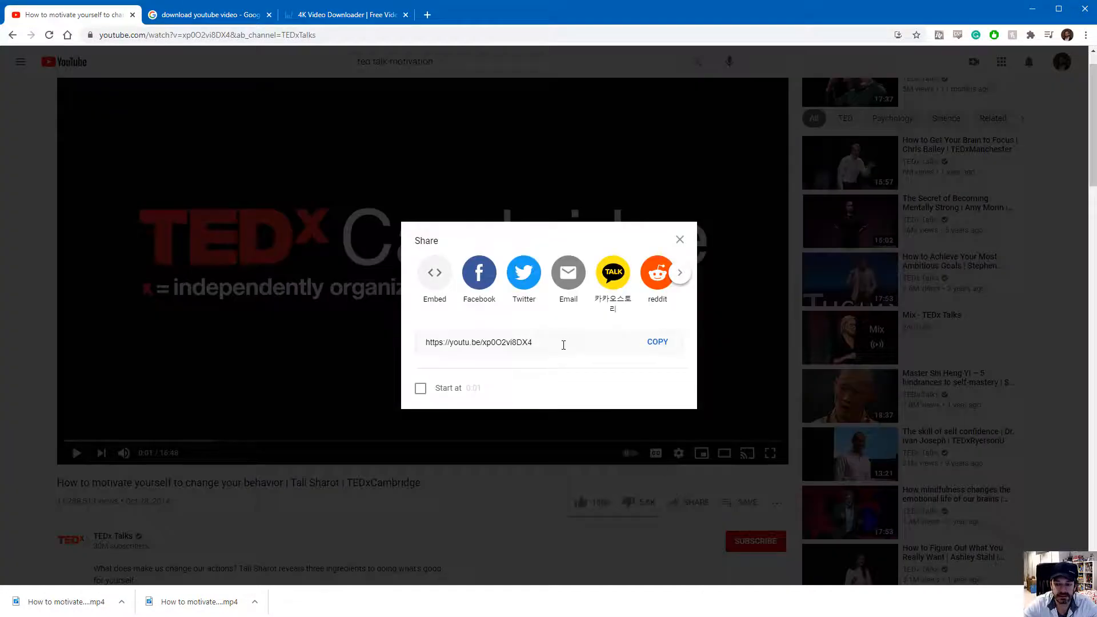
{"action": "left_click", "coordinate": [656, 341]}
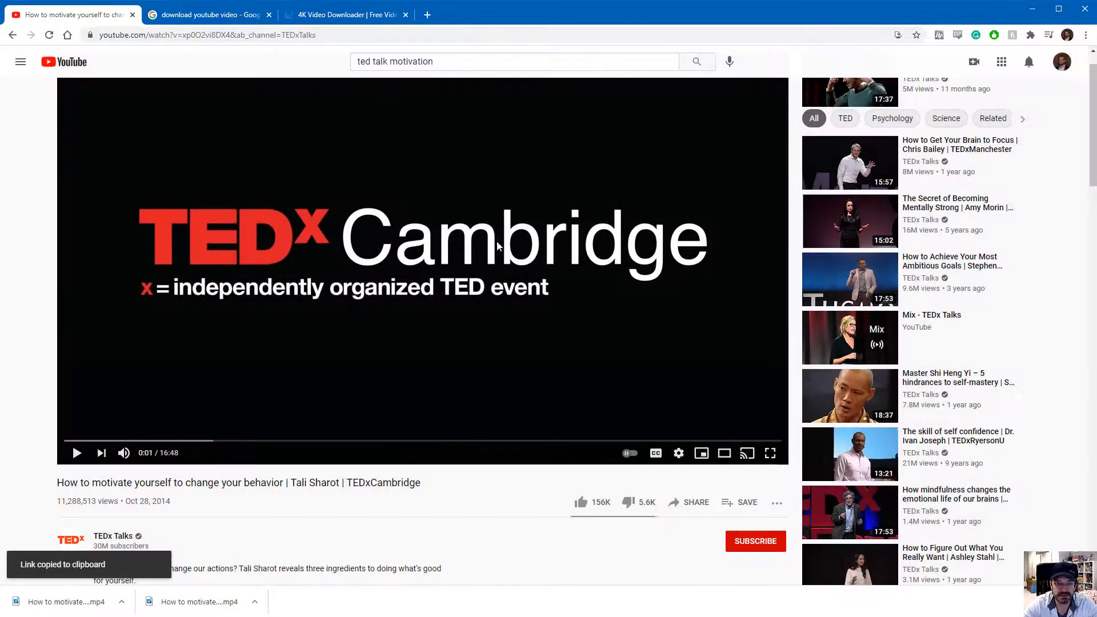
{"action": "left_click", "coordinate": [206, 14]}
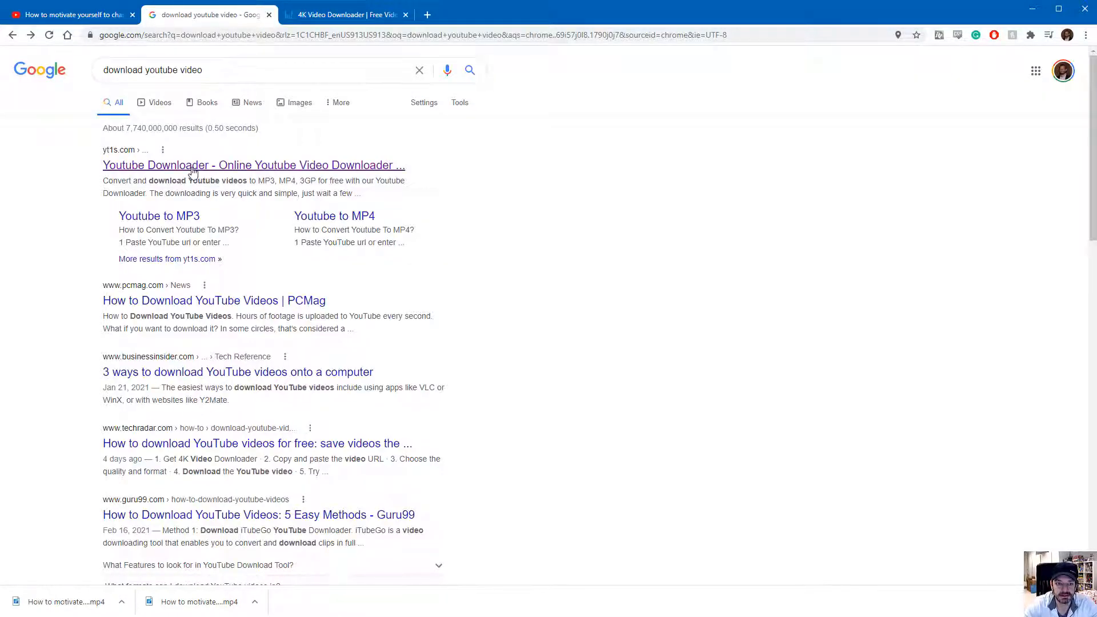
{"action": "left_click", "coordinate": [252, 164]}
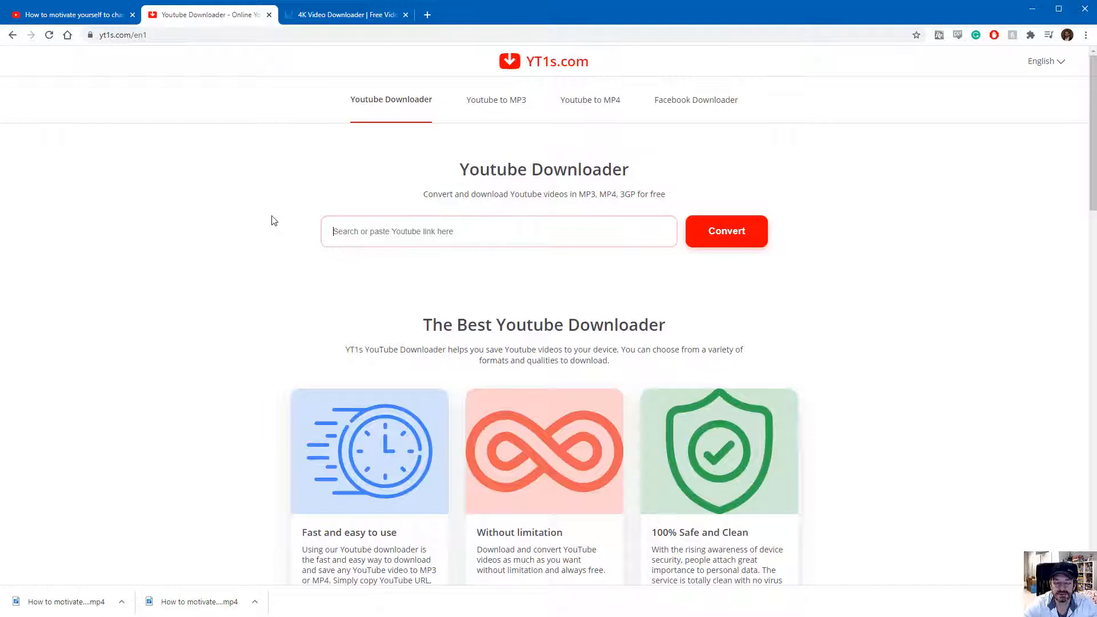
{"action": "type", "text": "https://youtu.be/xp0O2vi8DX4"}
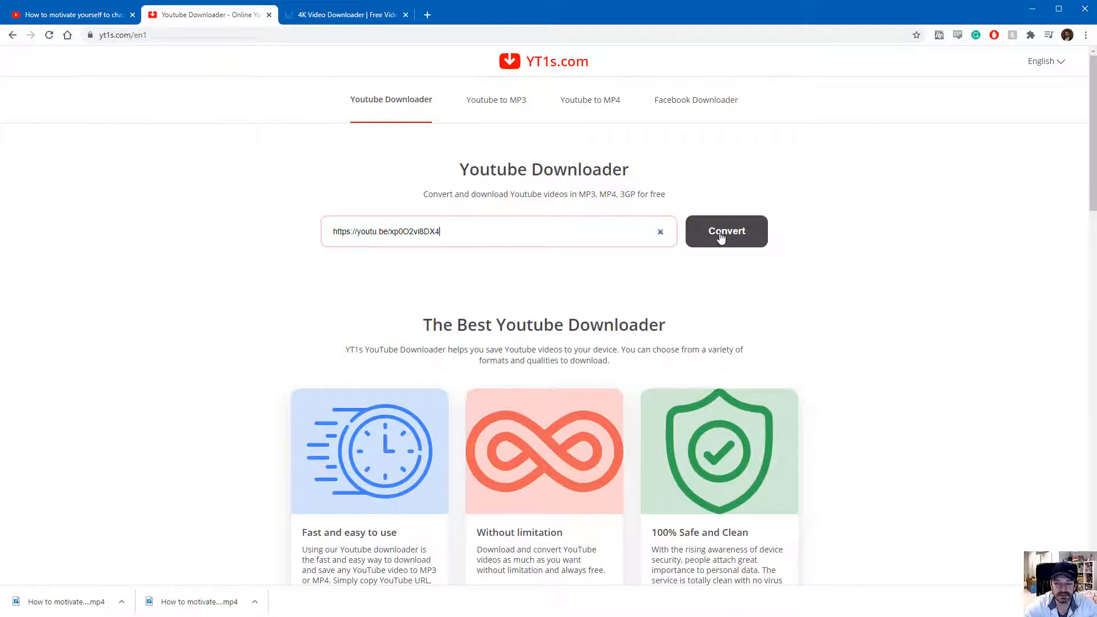
{"action": "left_click", "coordinate": [726, 231]}
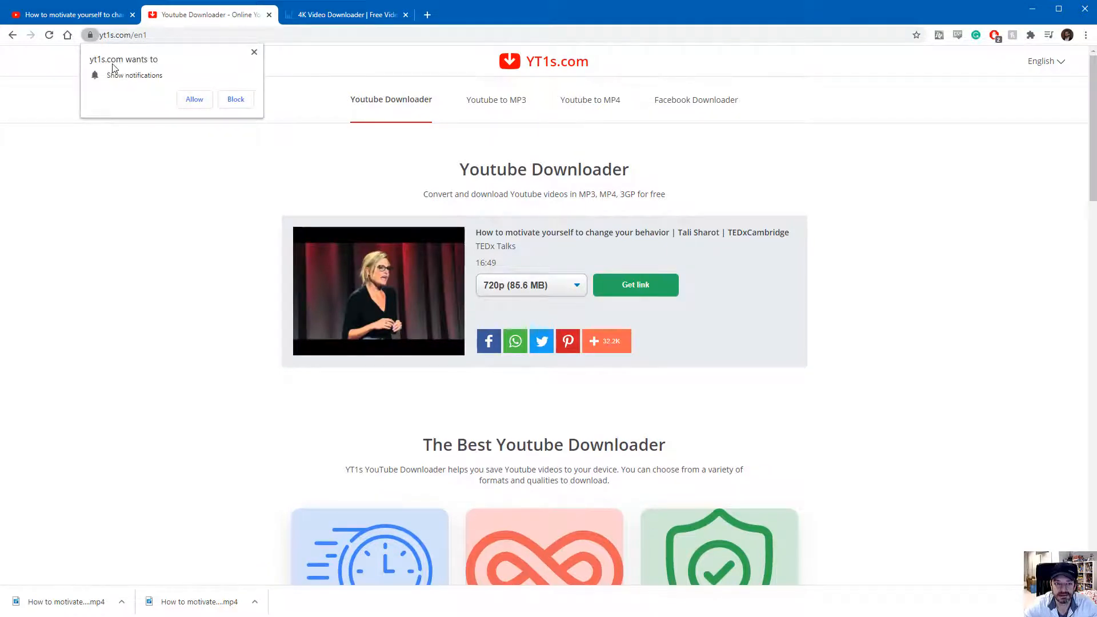
{"action": "mouse_move", "coordinate": [218, 76]}
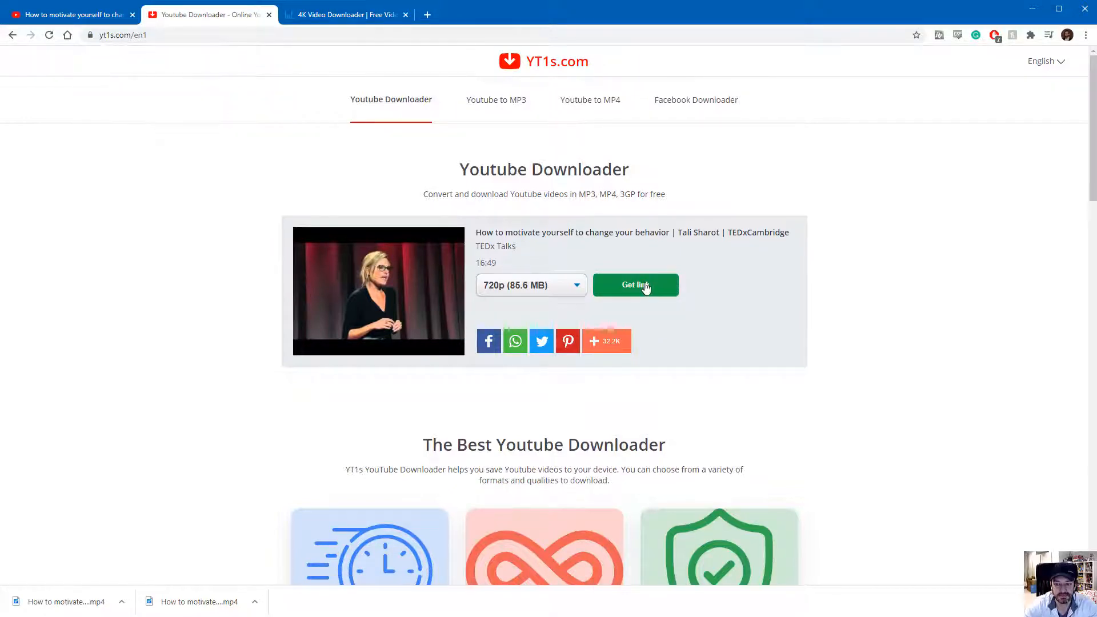
{"action": "left_click", "coordinate": [634, 284]}
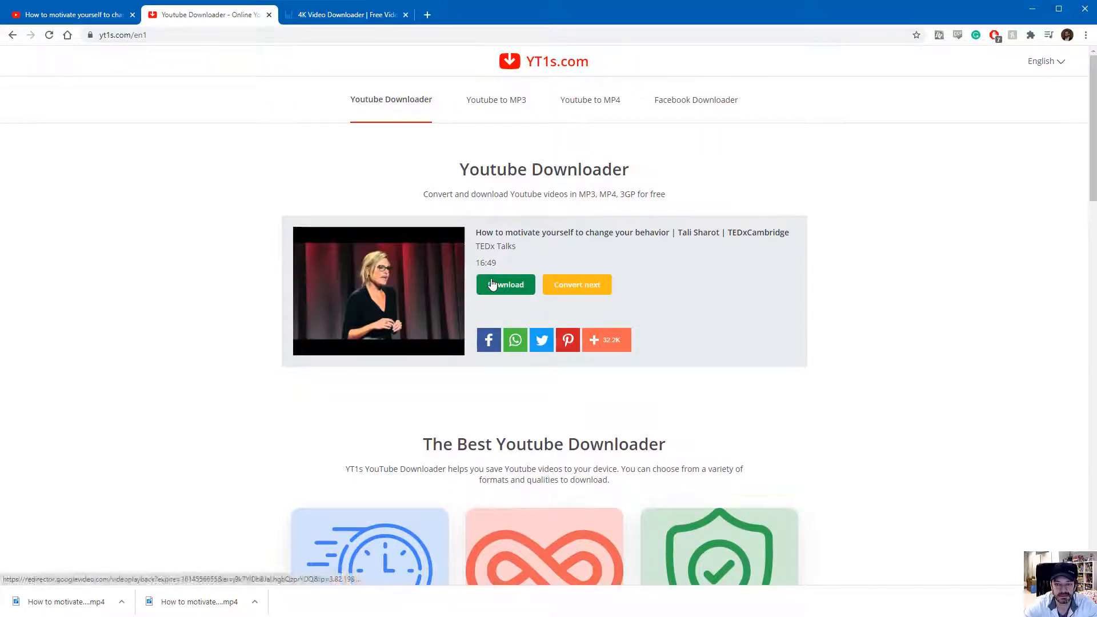
{"action": "left_click", "coordinate": [505, 284]}
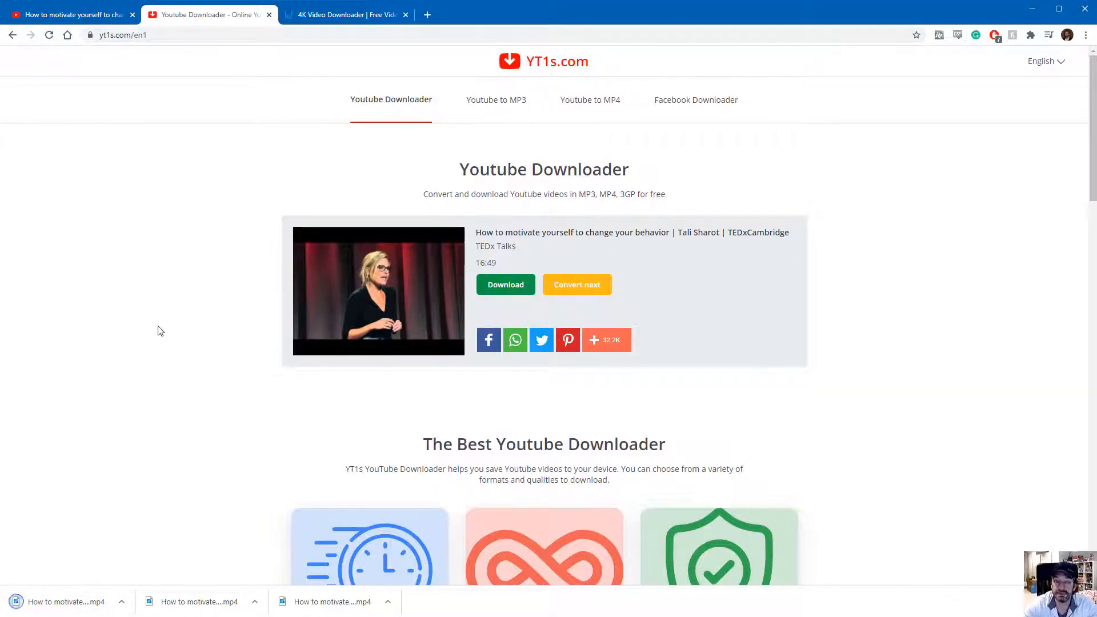
{"action": "mouse_move", "coordinate": [153, 434]}
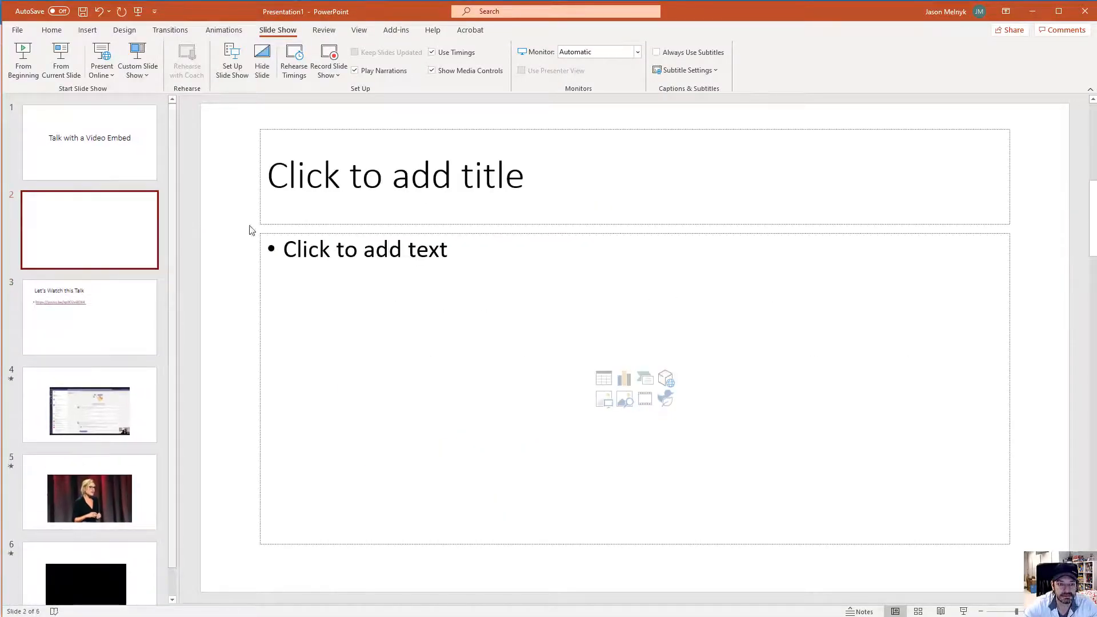
{"action": "mouse_move", "coordinate": [643, 399]}
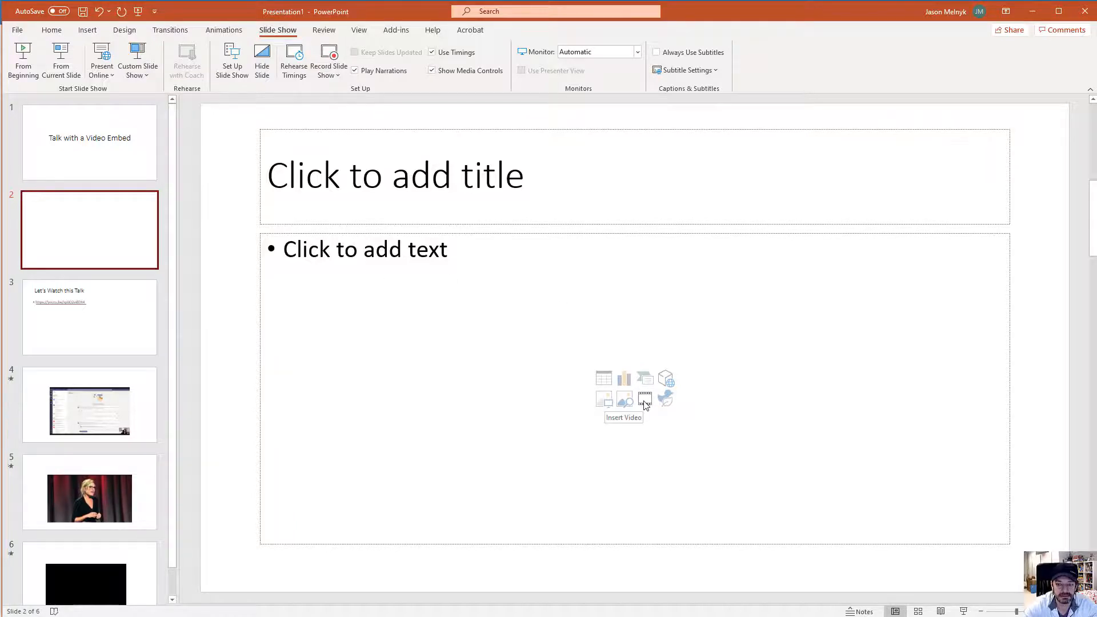
Insert the downloaded TED talk MP4 from Downloads into the slide 2 video placeholder
{"action": "left_click", "coordinate": [644, 397]}
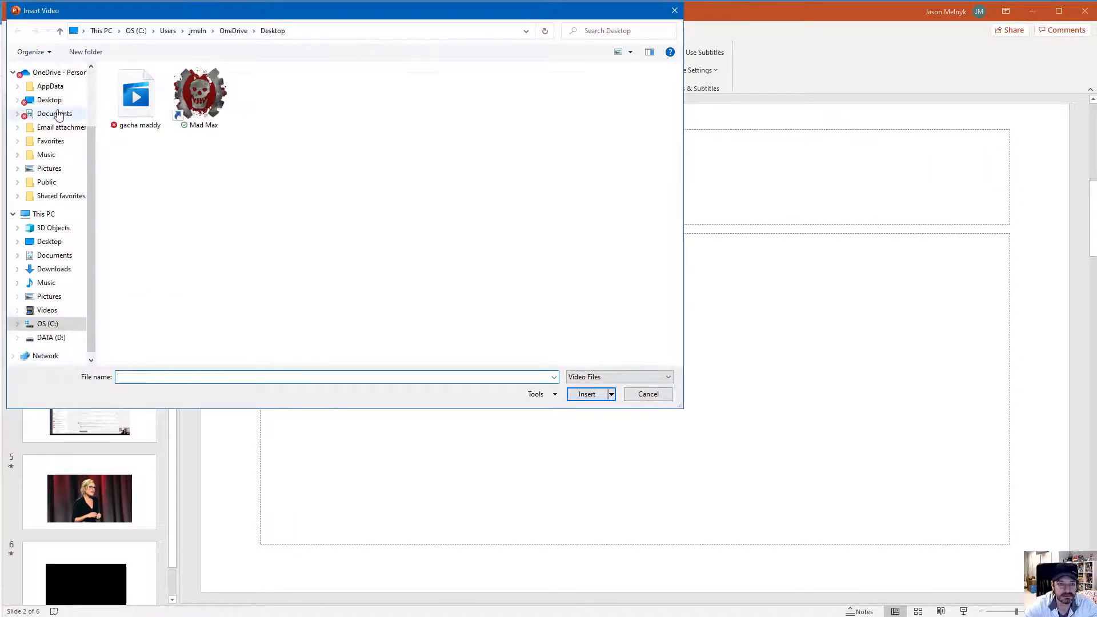
{"action": "left_click", "coordinate": [54, 268]}
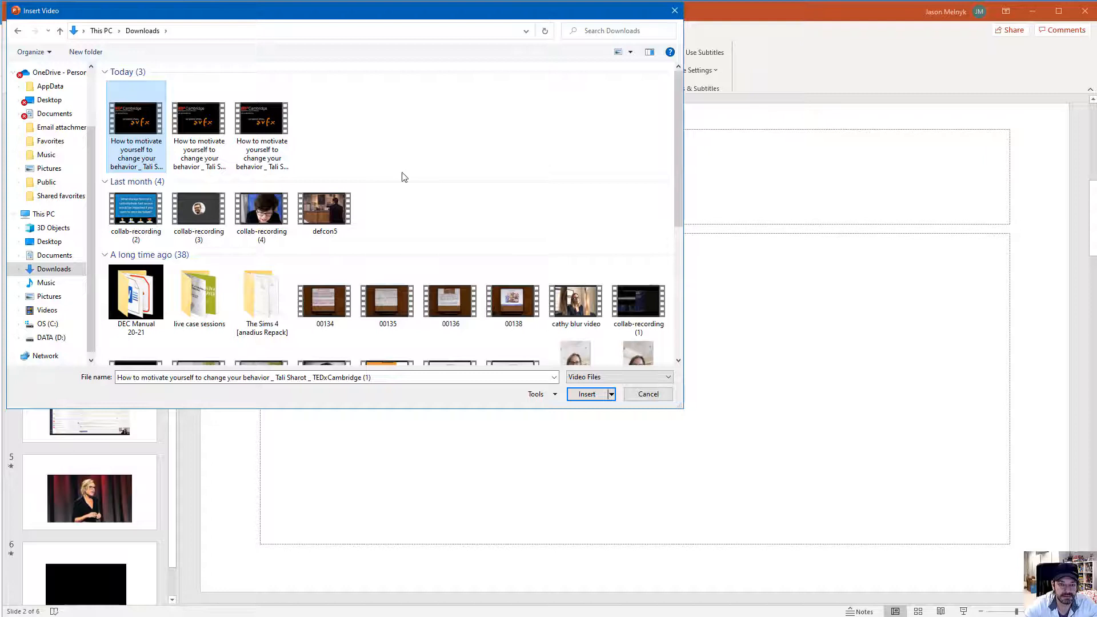
{"action": "left_click", "coordinate": [586, 394]}
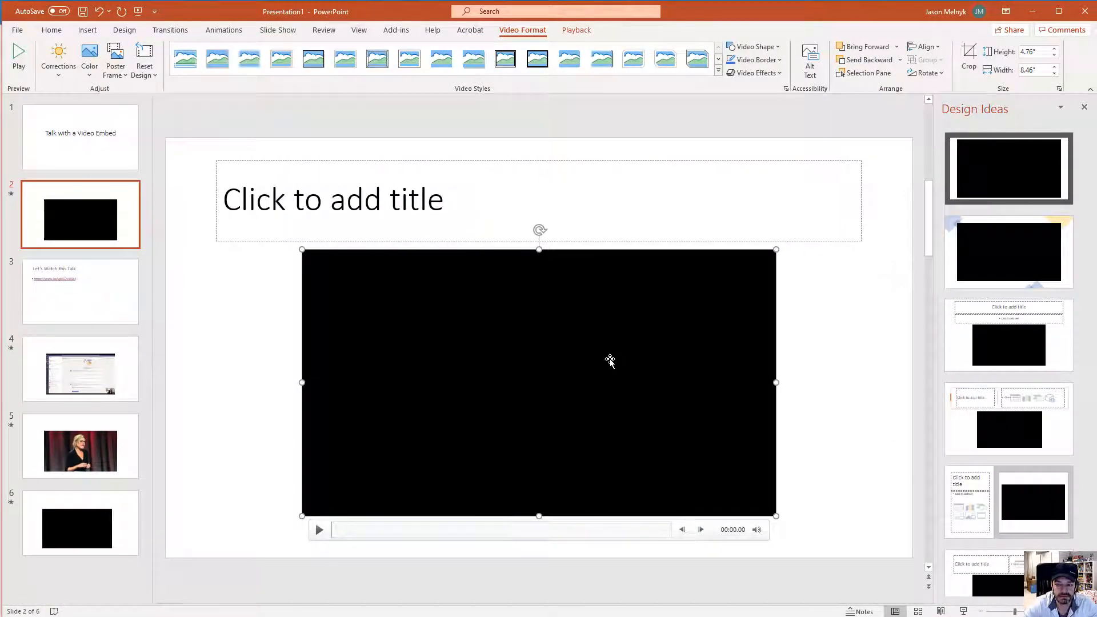
{"action": "mouse_move", "coordinate": [540, 324]}
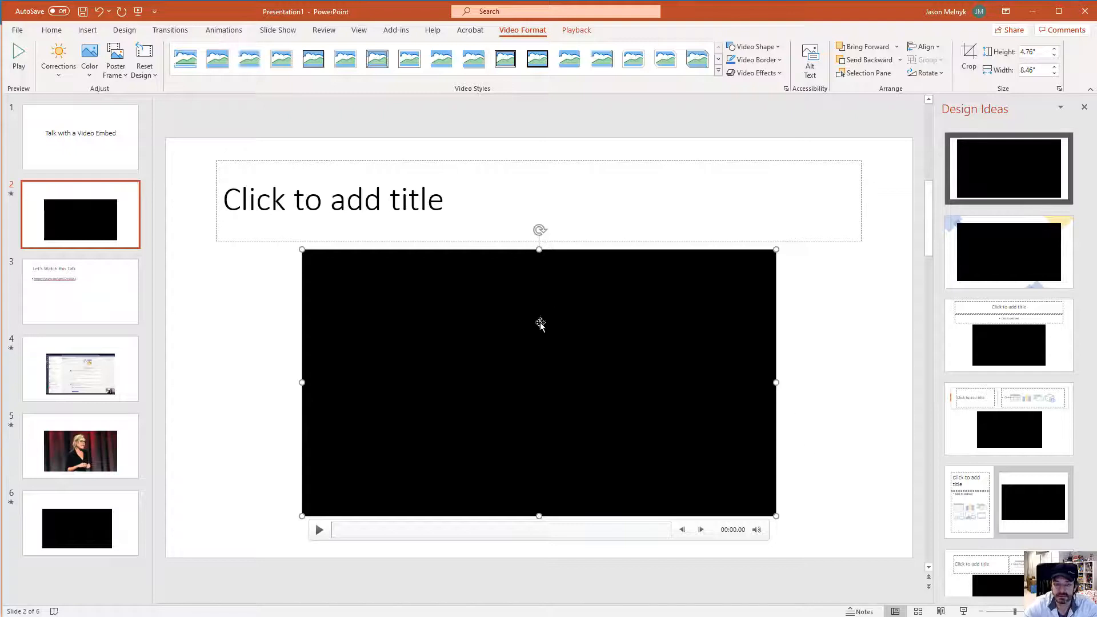
Start the slideshow from the title slide
{"action": "left_click", "coordinate": [80, 137]}
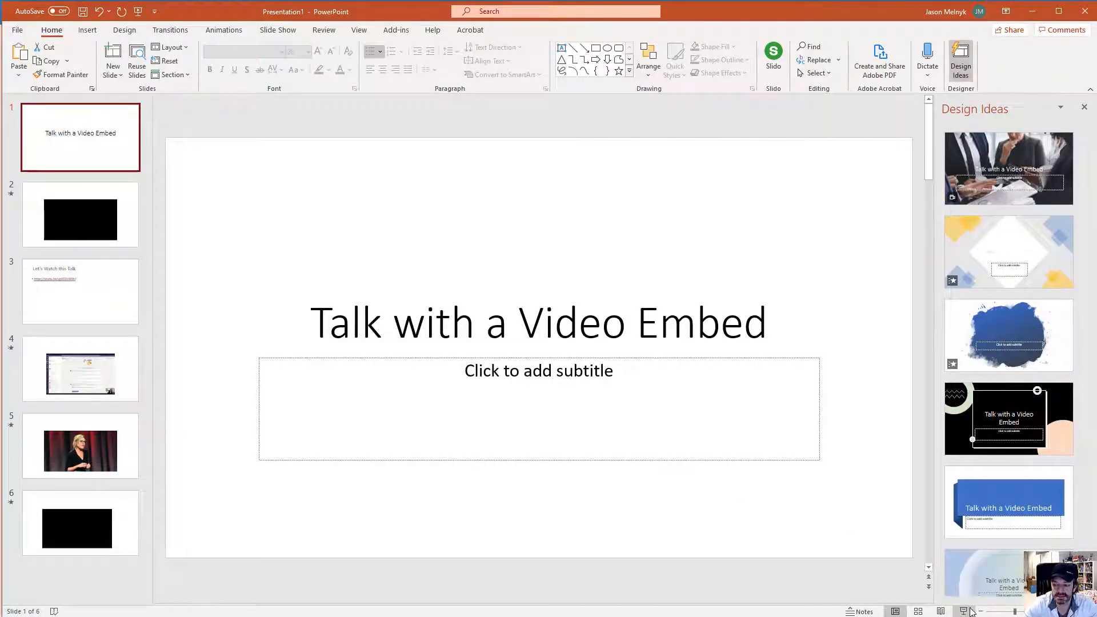
{"action": "left_click", "coordinate": [964, 610]}
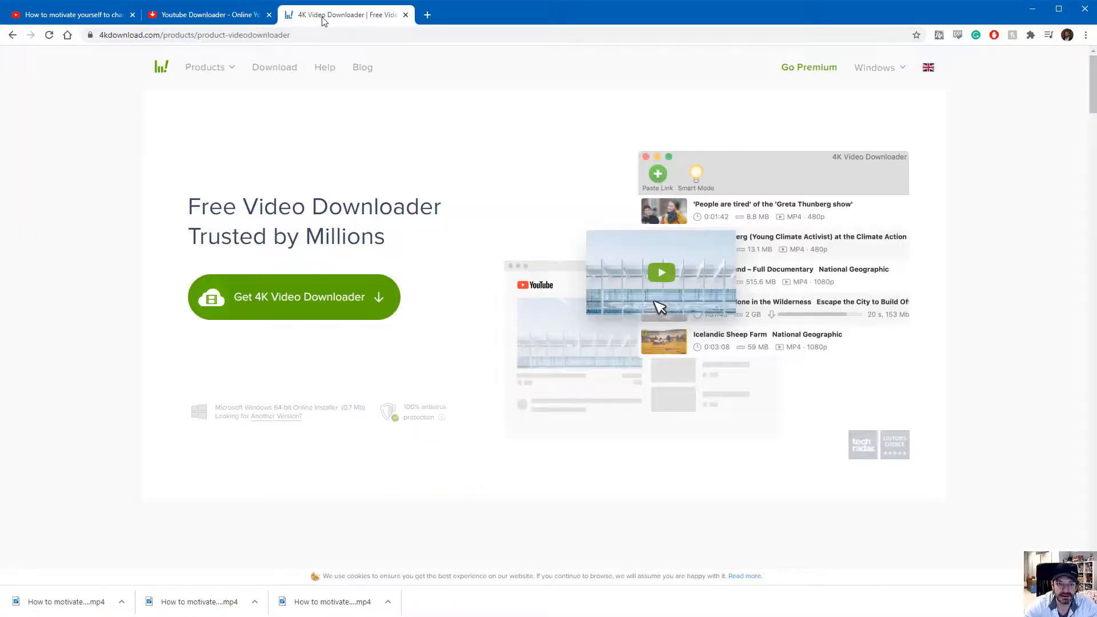
{"action": "mouse_move", "coordinate": [360, 296]}
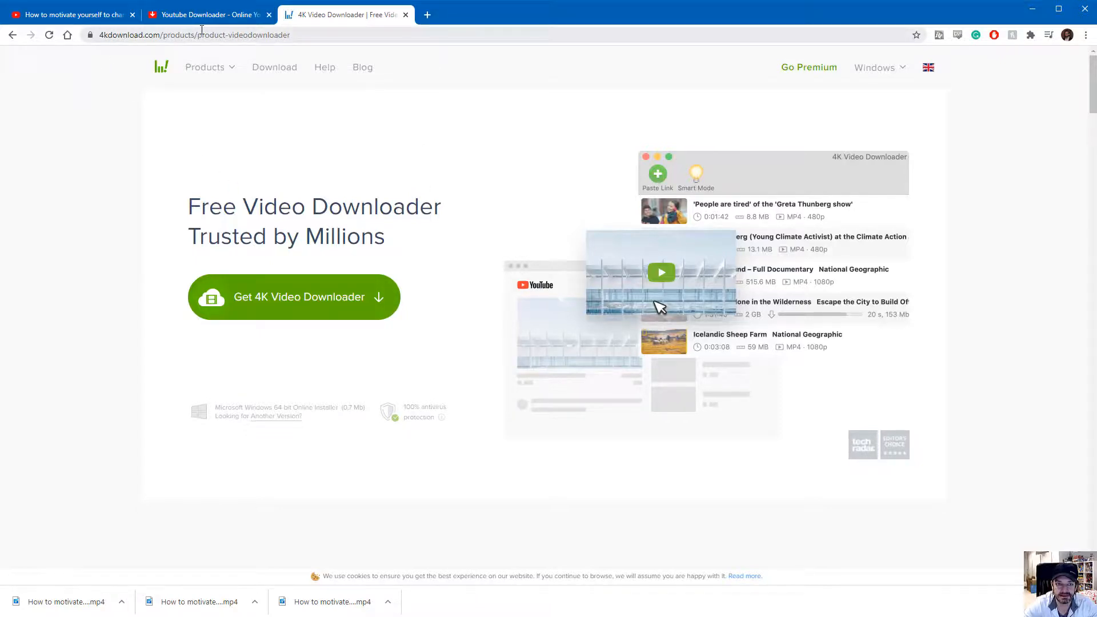
Expand the Products menu listing 4K Video Downloader and other apps
{"action": "left_click", "coordinate": [206, 67]}
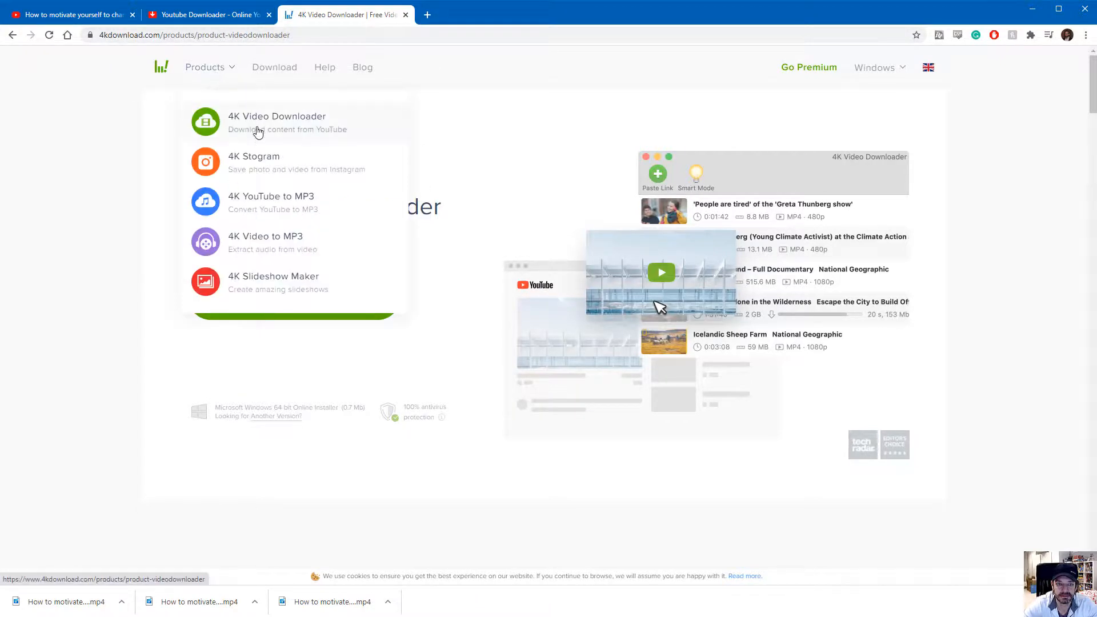